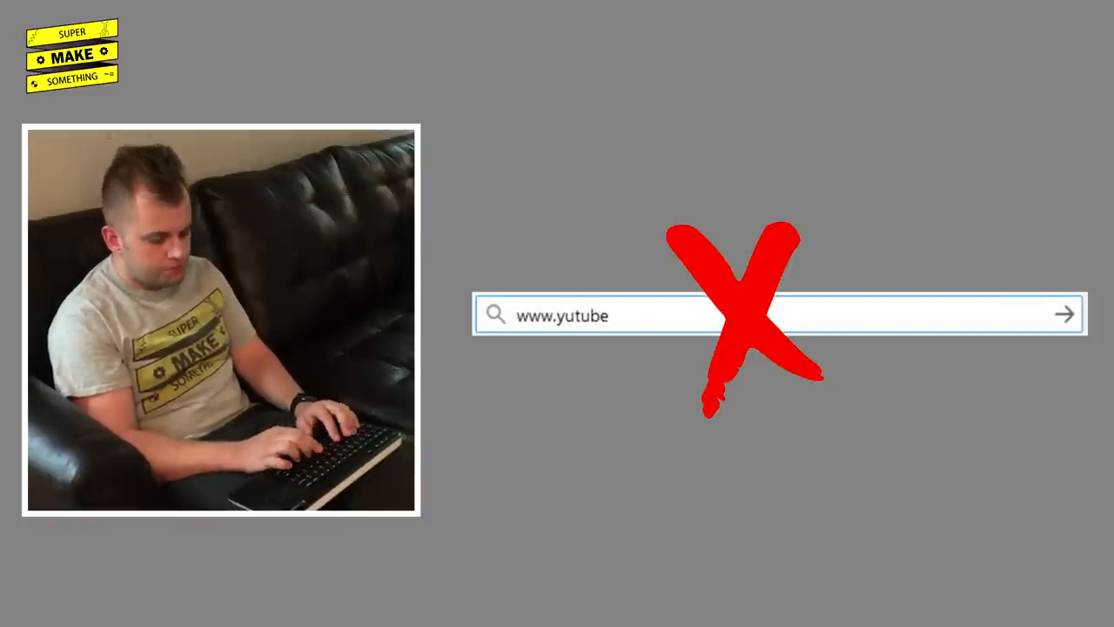
text(www.supermakesmething)
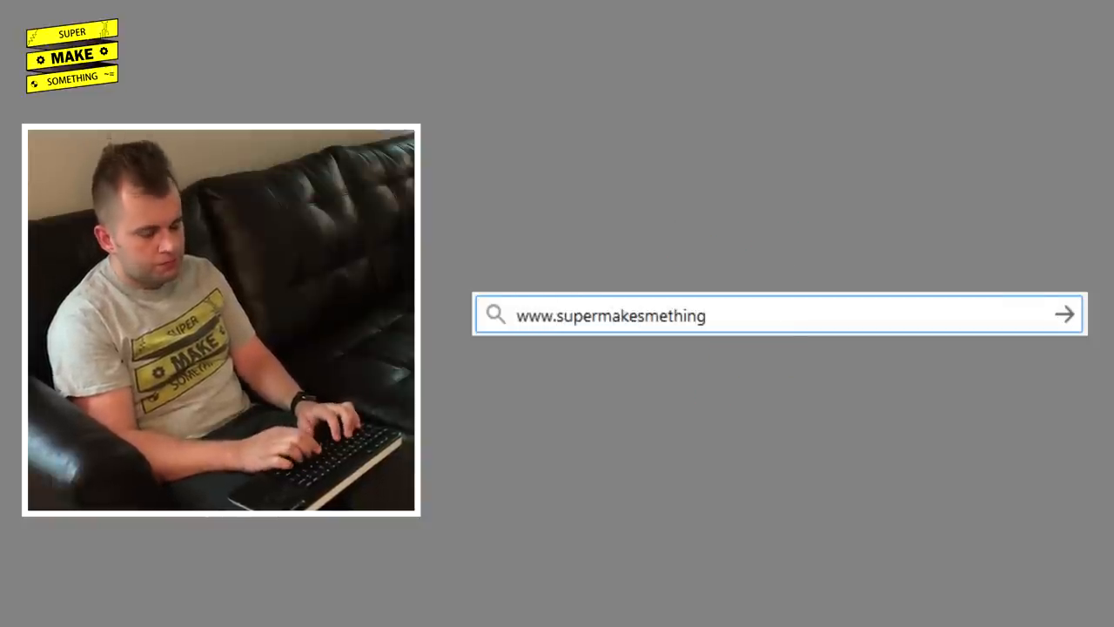
text(www.tw)
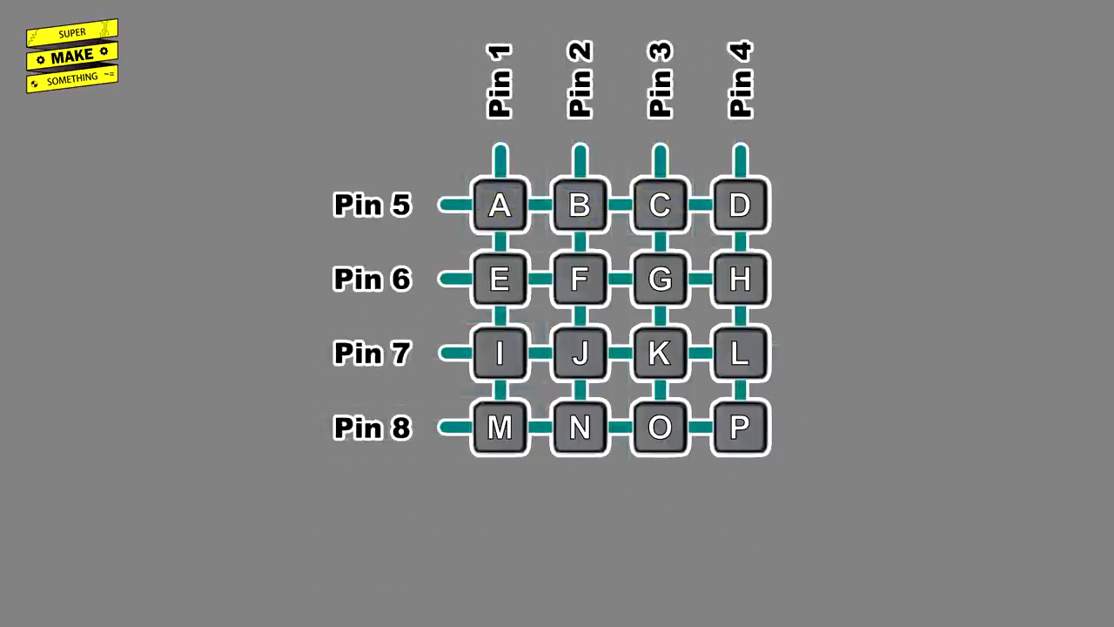
click(498, 205)
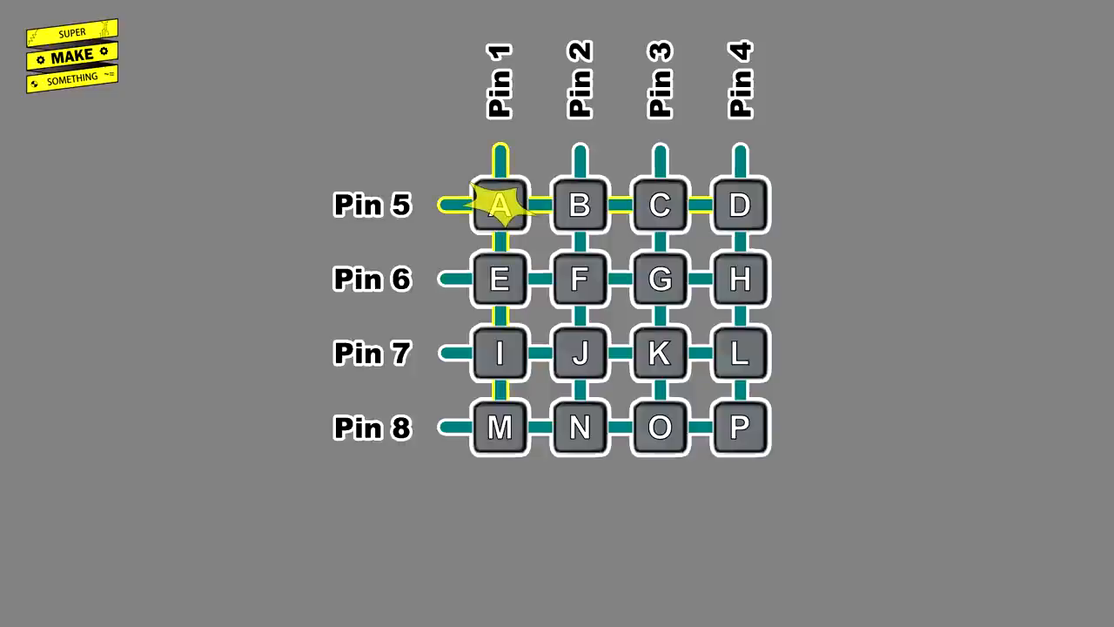